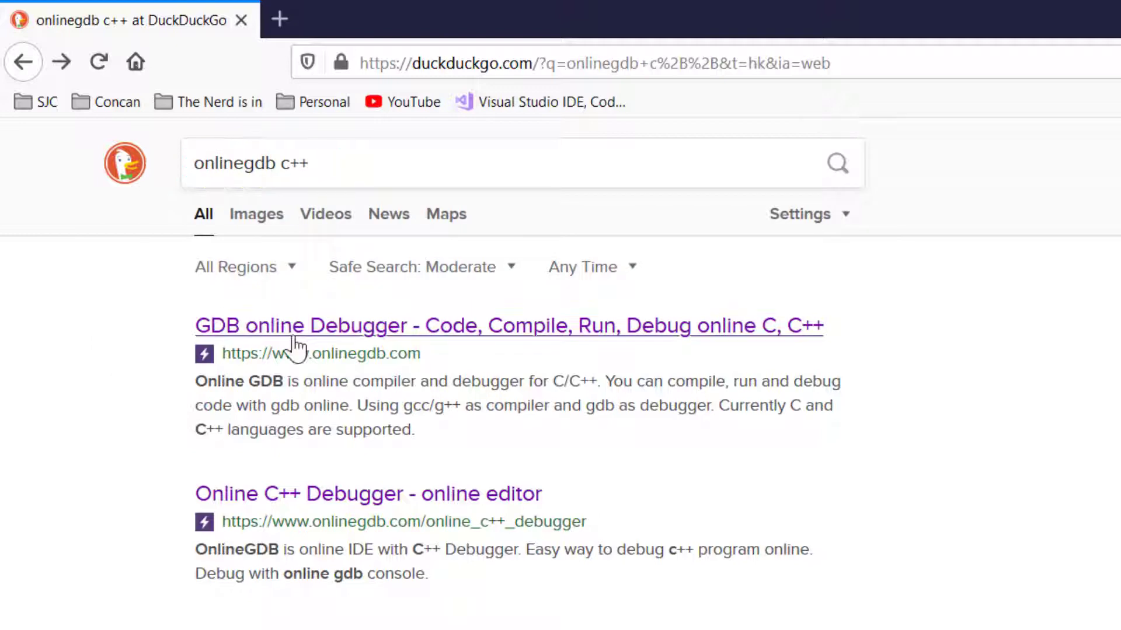
pyautogui.moveTo(553, 333)
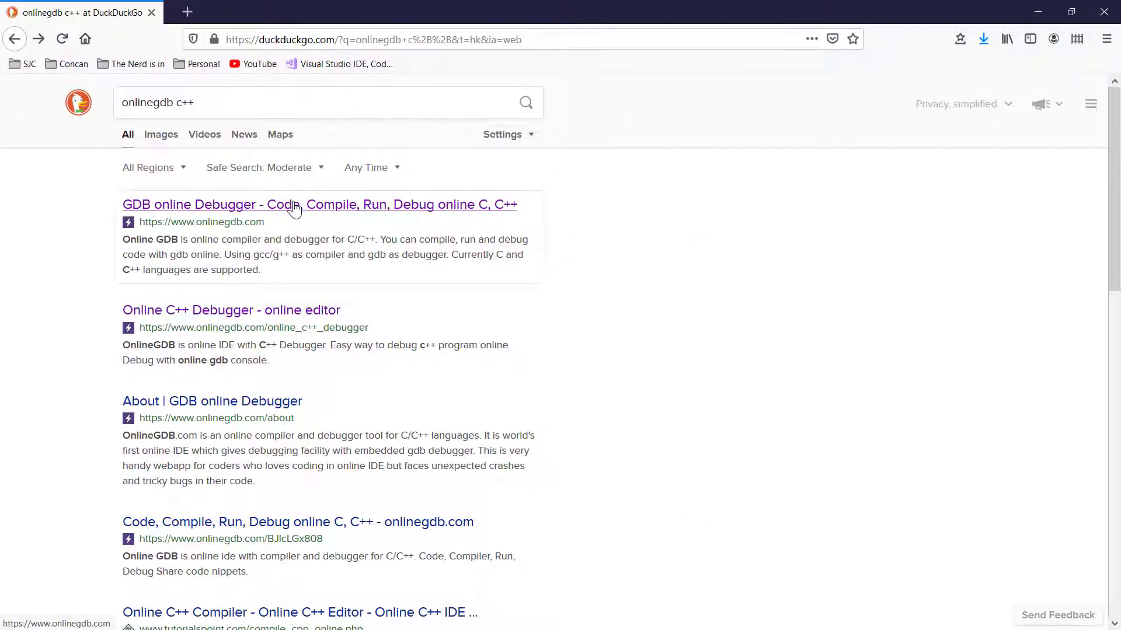
# Step: Open the 'GDB online Debugger' result from the DuckDuckGo search results
pyautogui.click(288, 204)
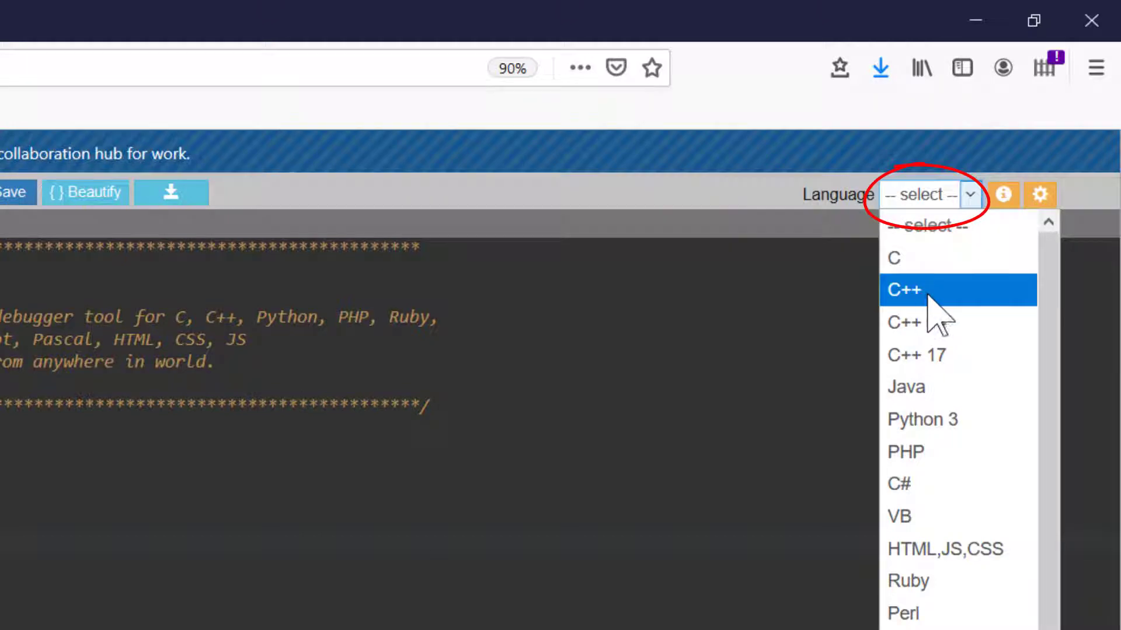
# Step: Choose C++ from the OnlineGDB language dropdown
pyautogui.click(903, 289)
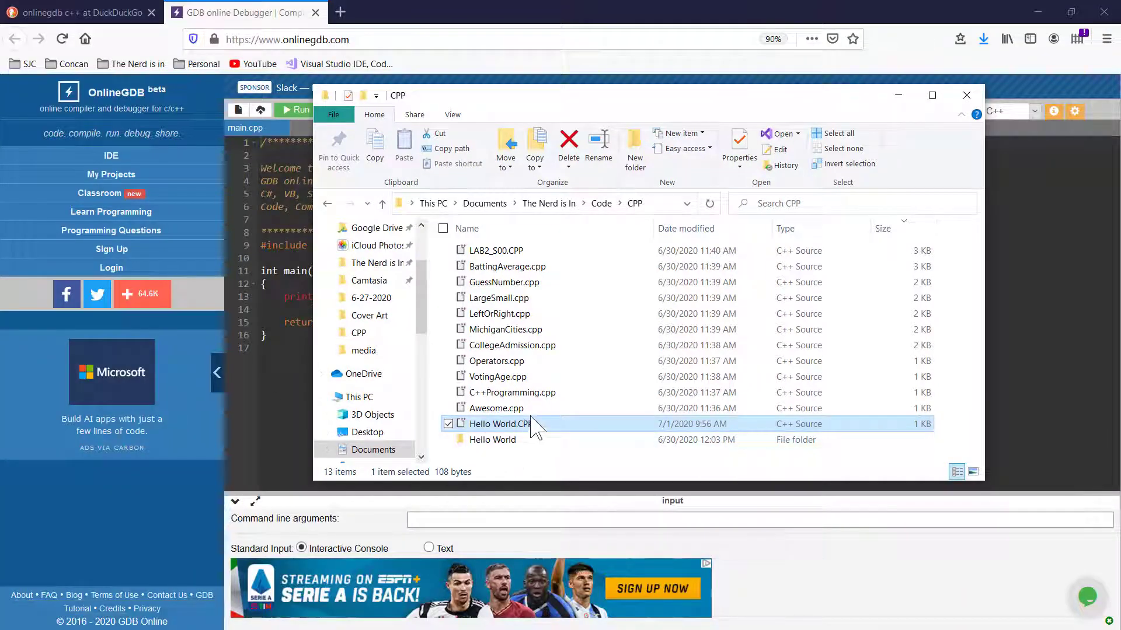
pyautogui.moveTo(515, 431)
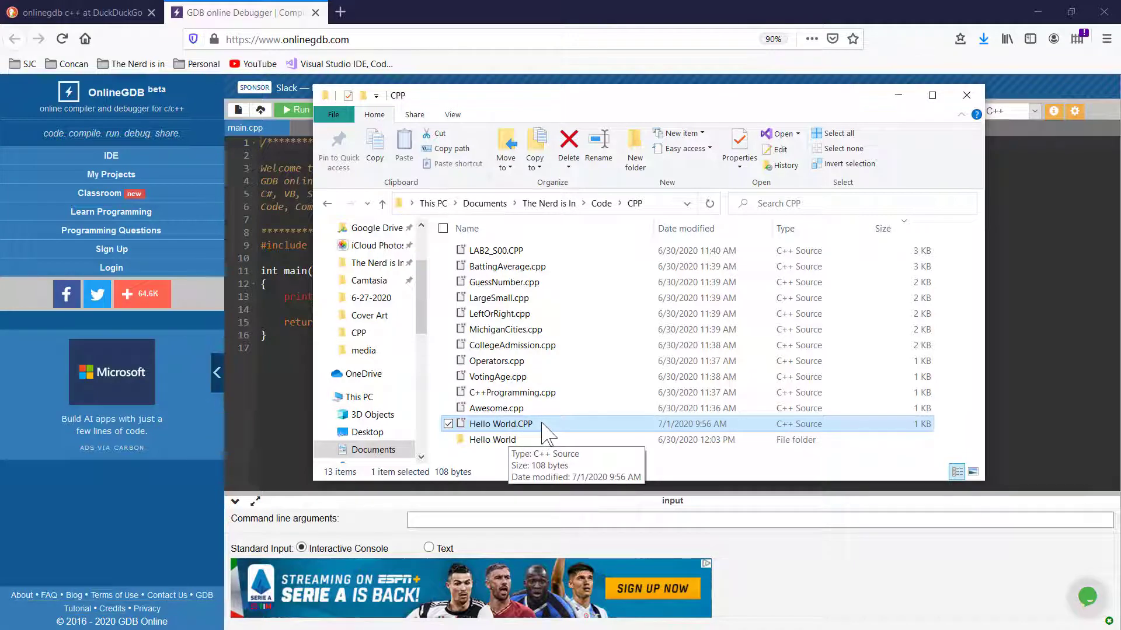
# Step: Open Hello World.CPP with Notepad from File Explorer and select all its code
pyautogui.rightClick(500, 424)
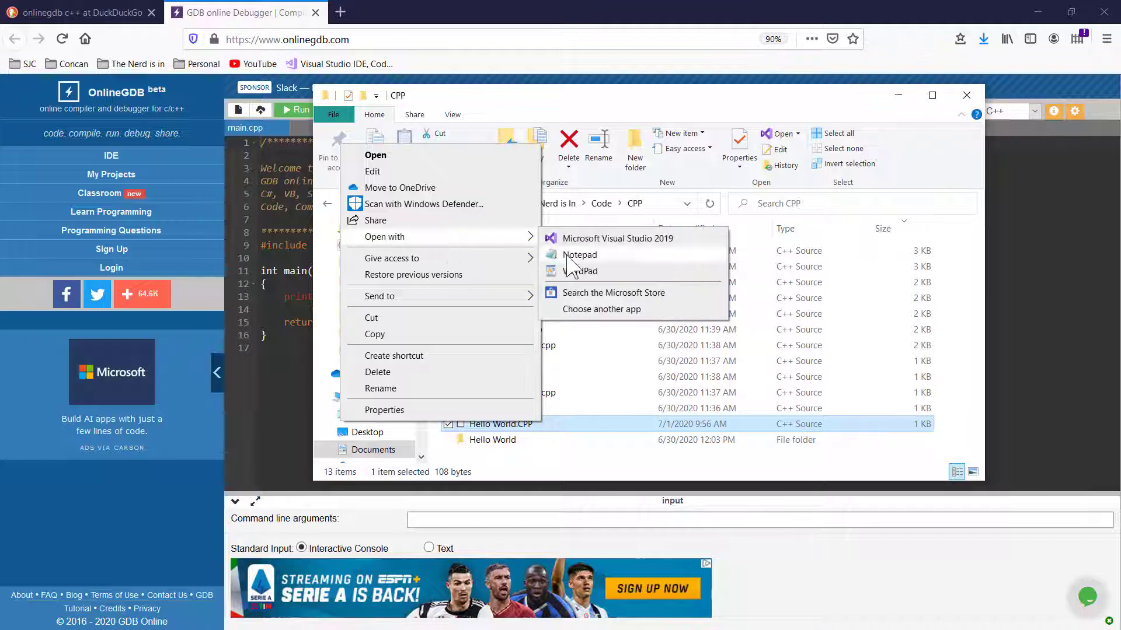
pyautogui.click(579, 254)
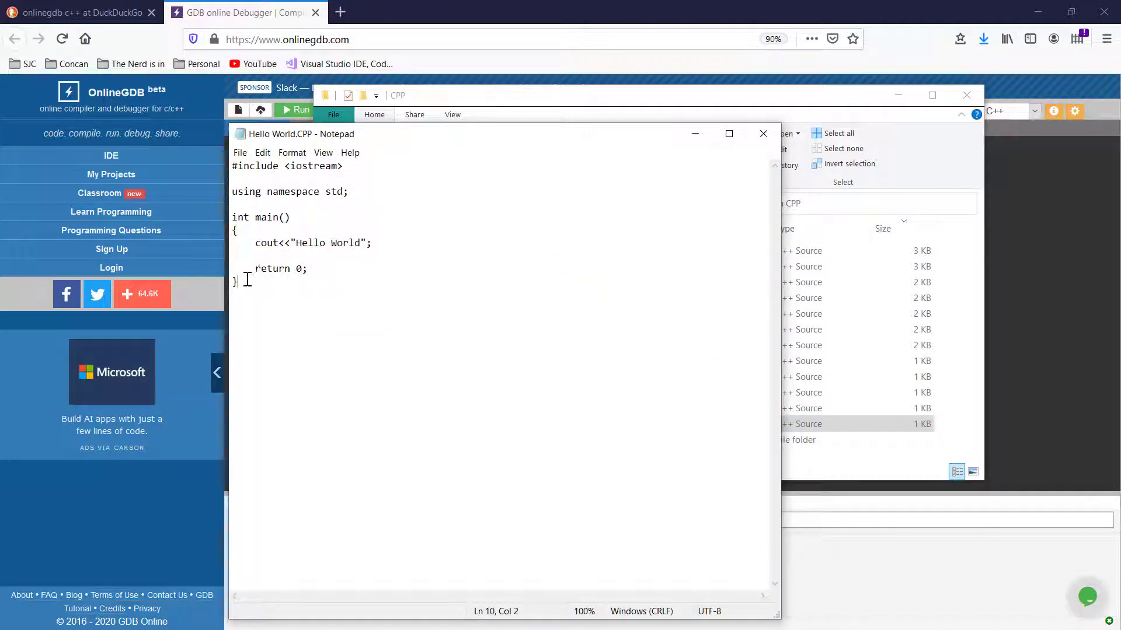
pyautogui.press('ctrl+a')
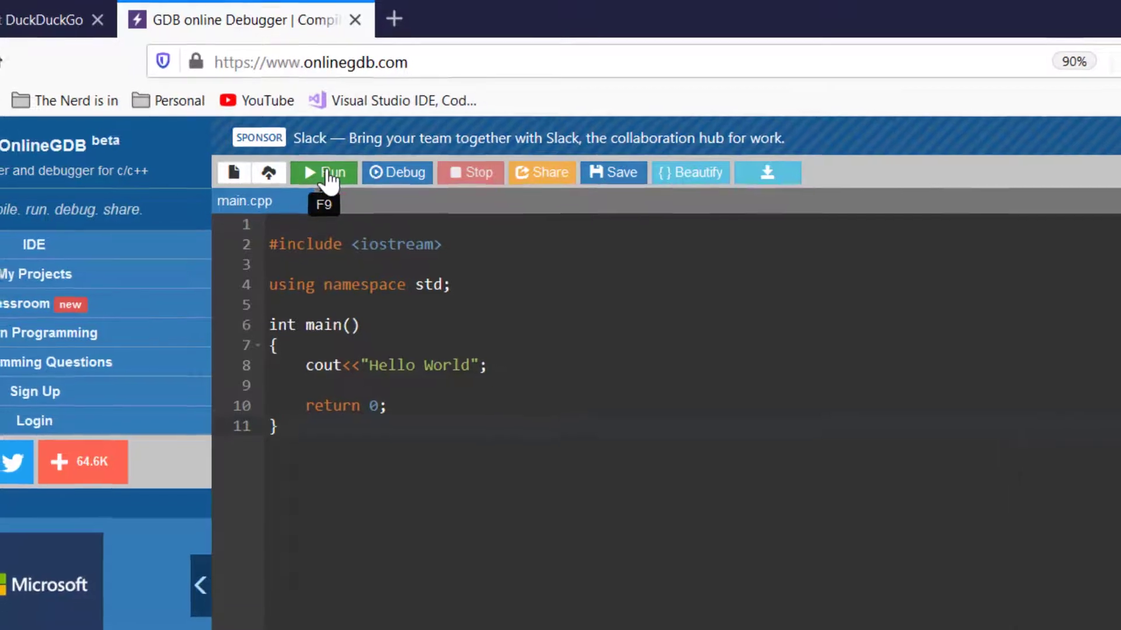
# Step: Run the pasted Hello World program in main.cpp
pyautogui.click(322, 173)
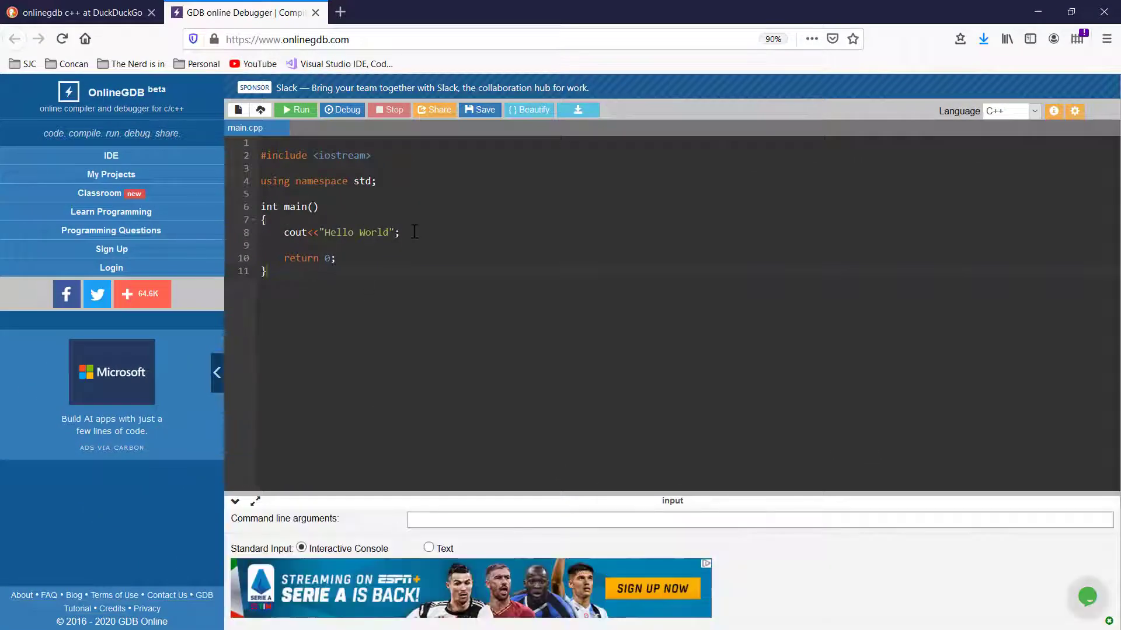
# Step: Delete the semicolon after cout<<"Hello World", then retype ';' at the line's end
pyautogui.click(399, 232)
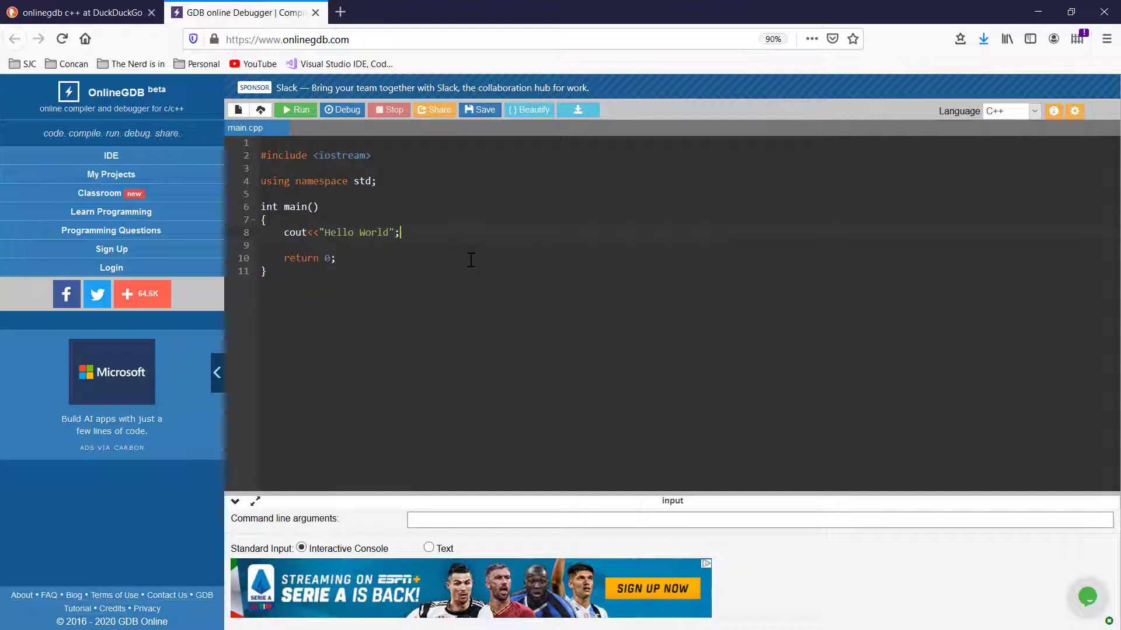
pyautogui.press('BackSpace')
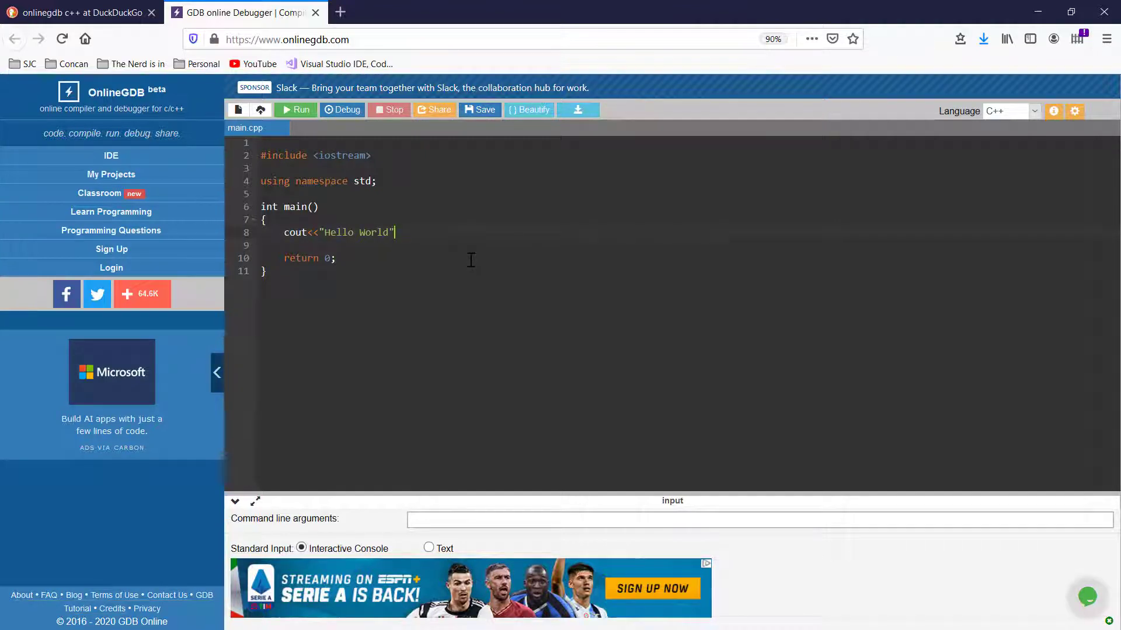
pyautogui.click(295, 110)
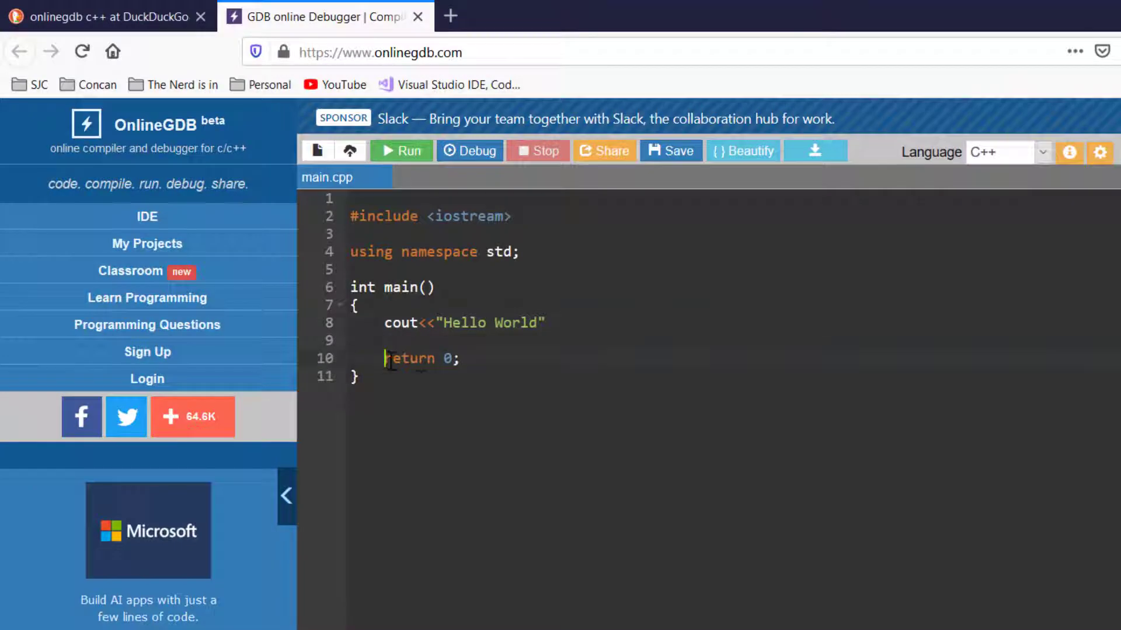
pyautogui.write(';')
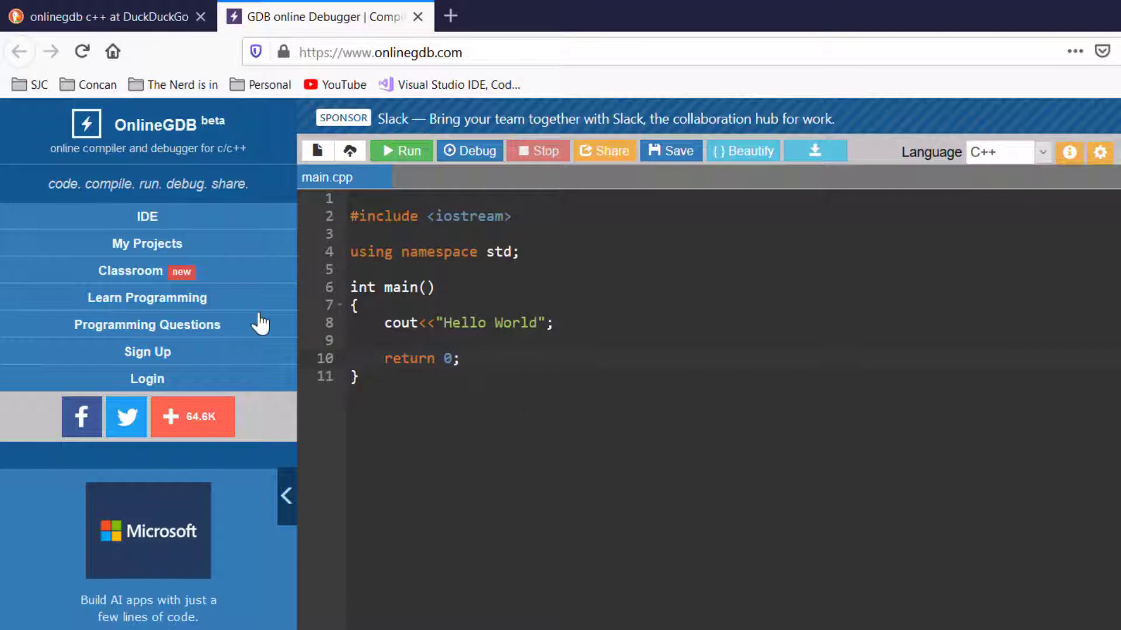
pyautogui.moveTo(704, 288)
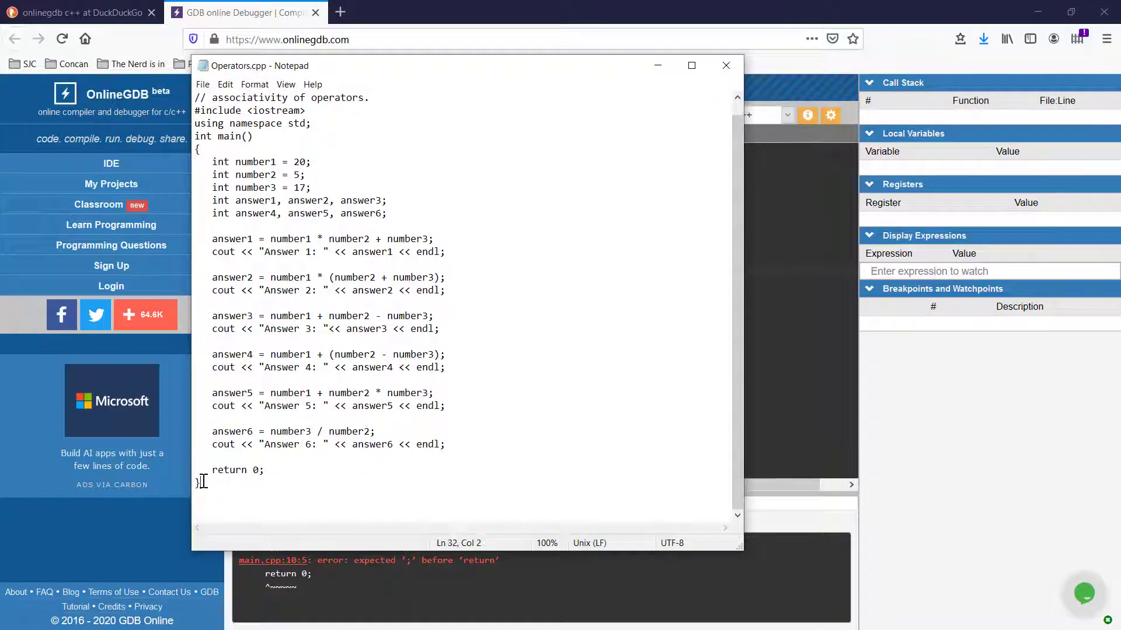
# Step: Select all of Operators.cpp in Notepad and return to the browser
pyautogui.press('ctrl+a')
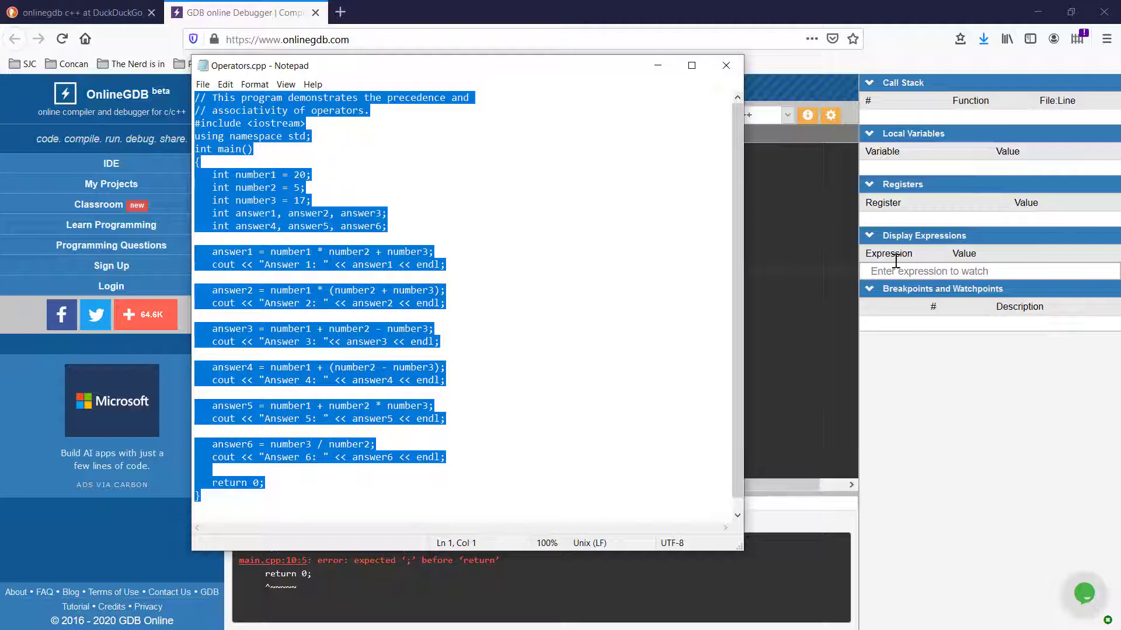
pyautogui.click(726, 65)
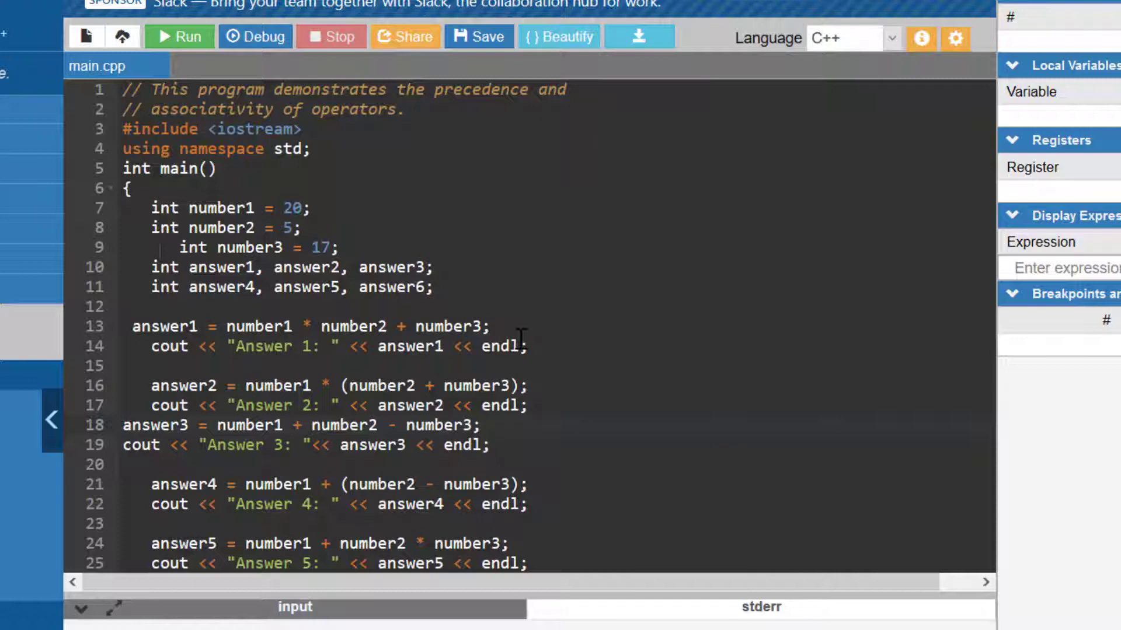
pyautogui.moveTo(564, 36)
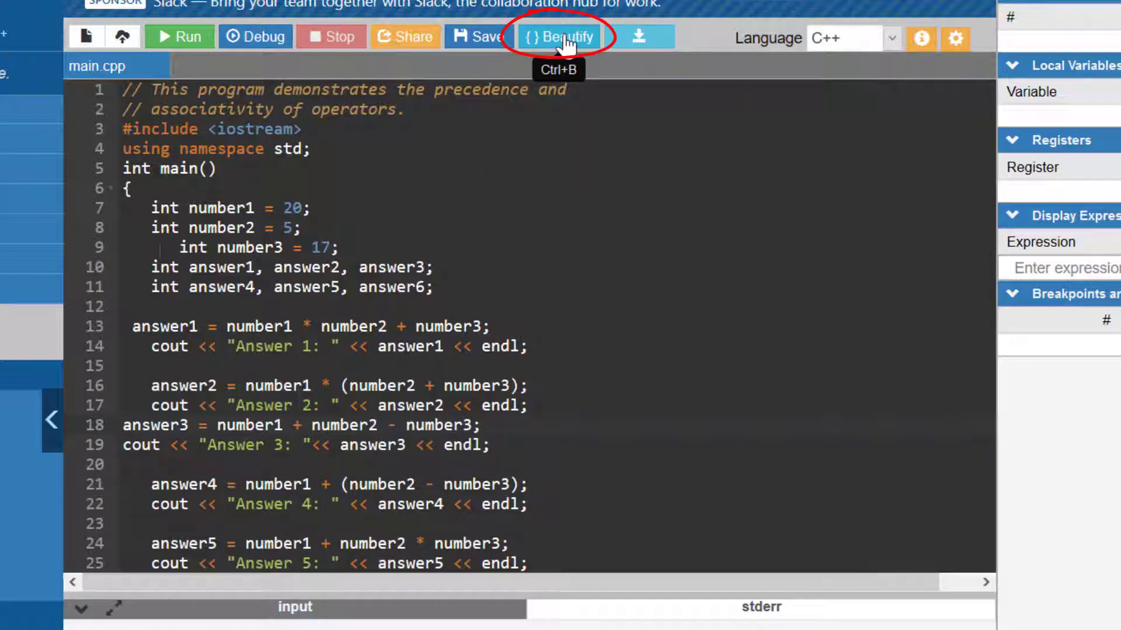
# Step: Beautify the pasted operators code and scroll through the reformatted program
pyautogui.click(562, 37)
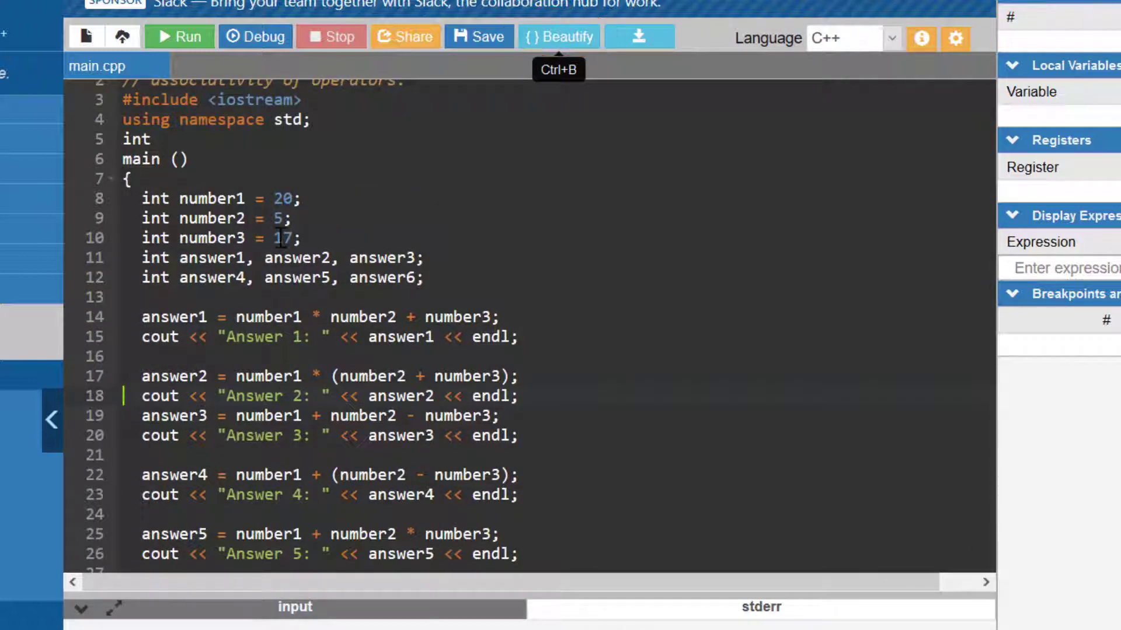
pyautogui.moveTo(388, 120)
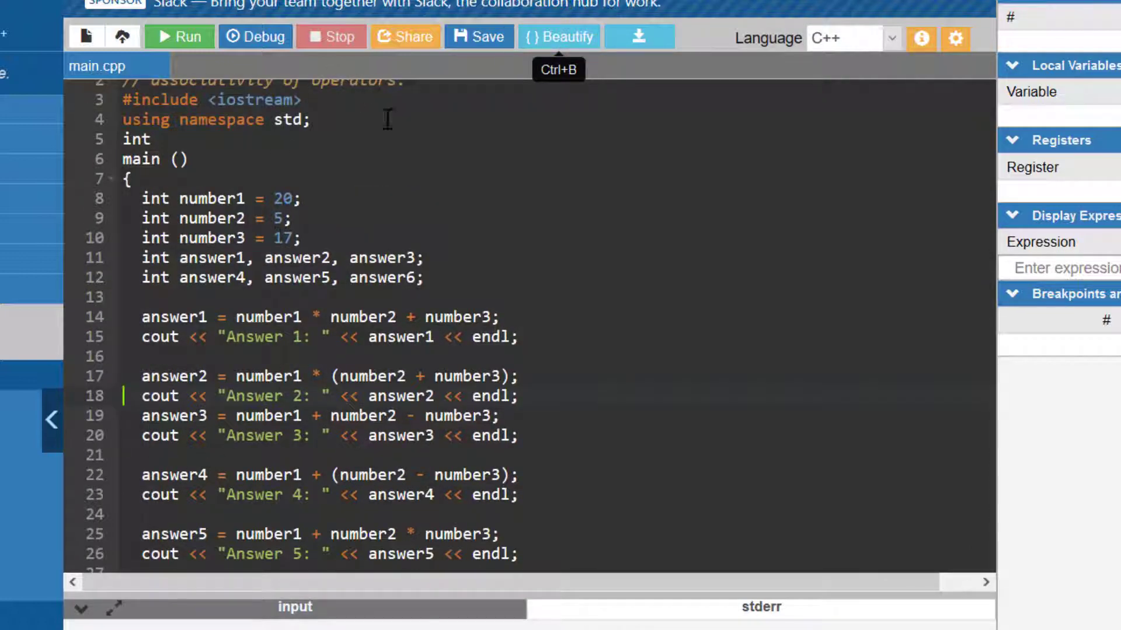
pyautogui.moveTo(399, 199)
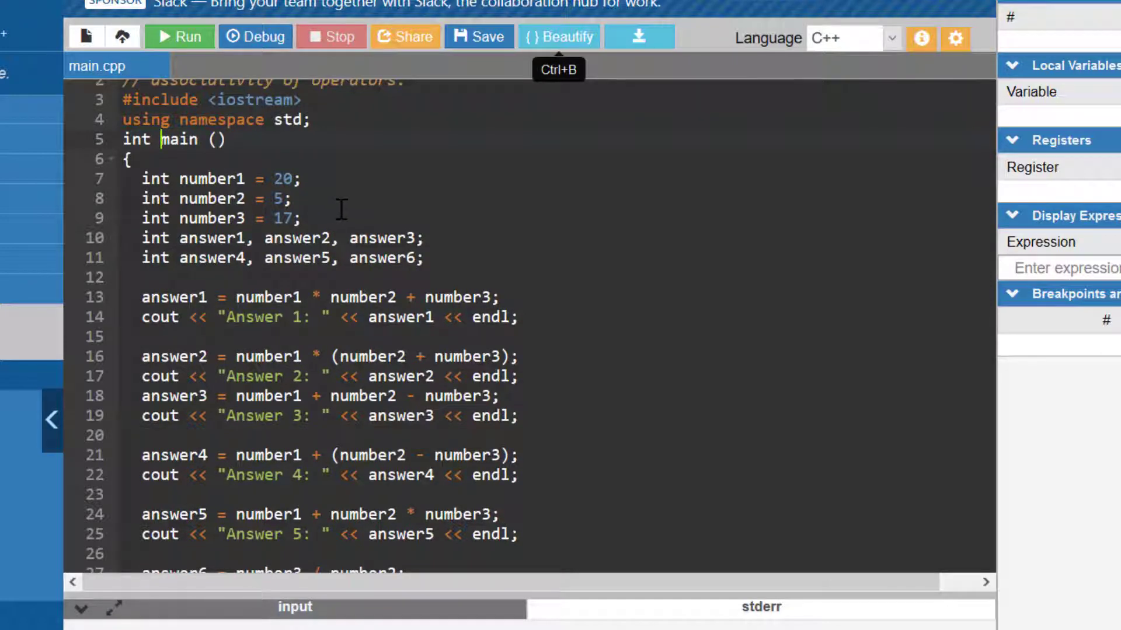
pyautogui.scroll(-3)
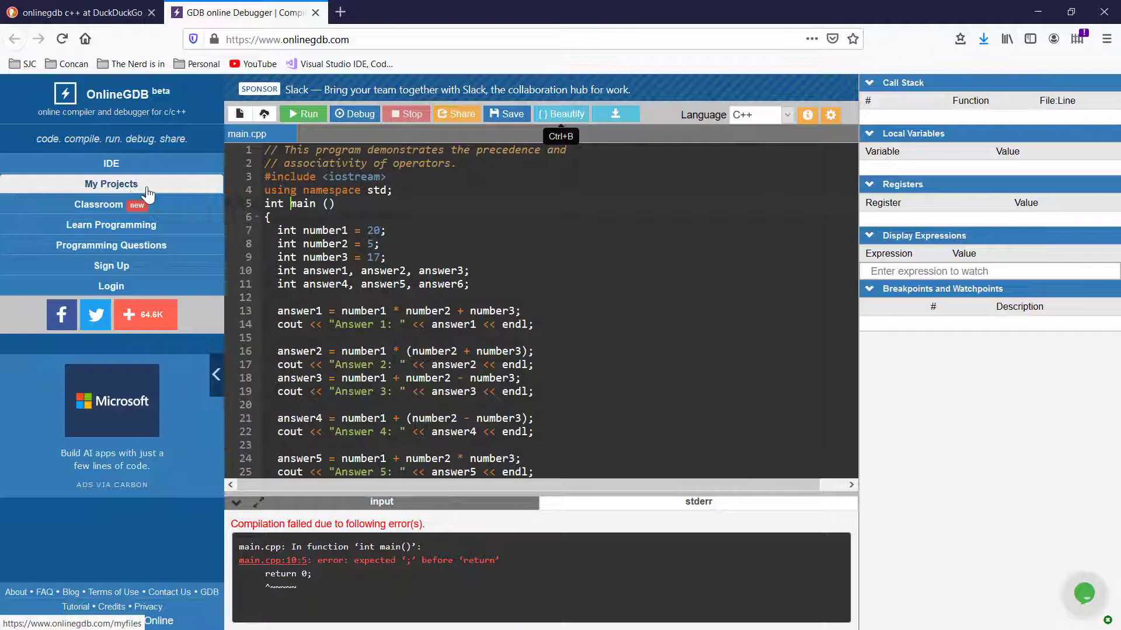
pyautogui.moveTo(393, 270)
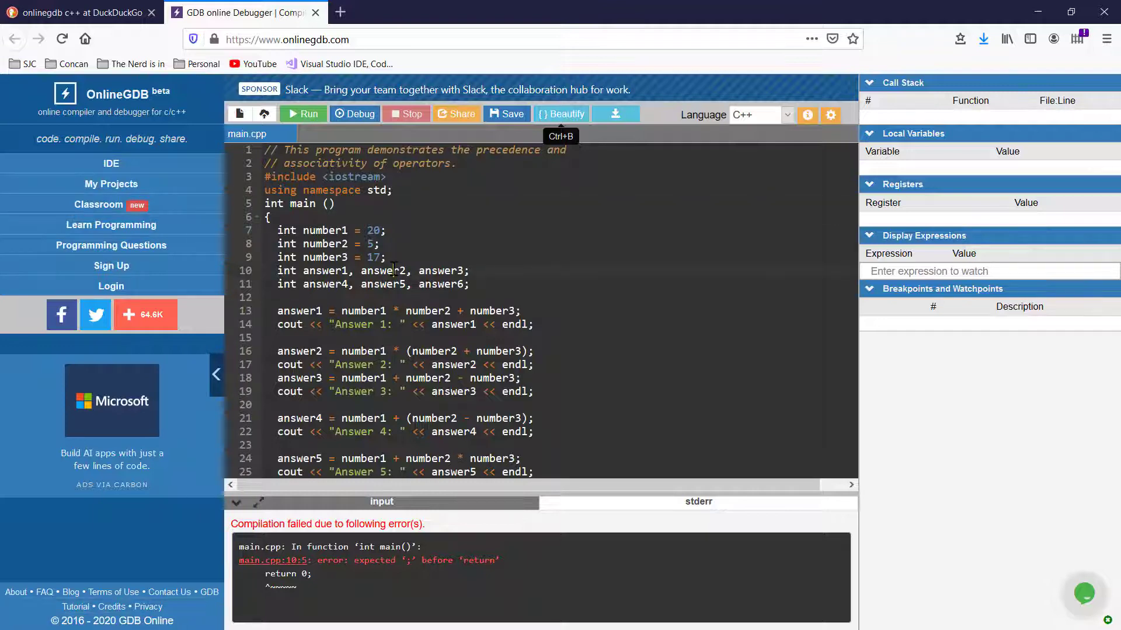
# Step: Copy the beautified operators code, paste it into a new Notepad document, and close Notepad
pyautogui.rightClick(394, 270)
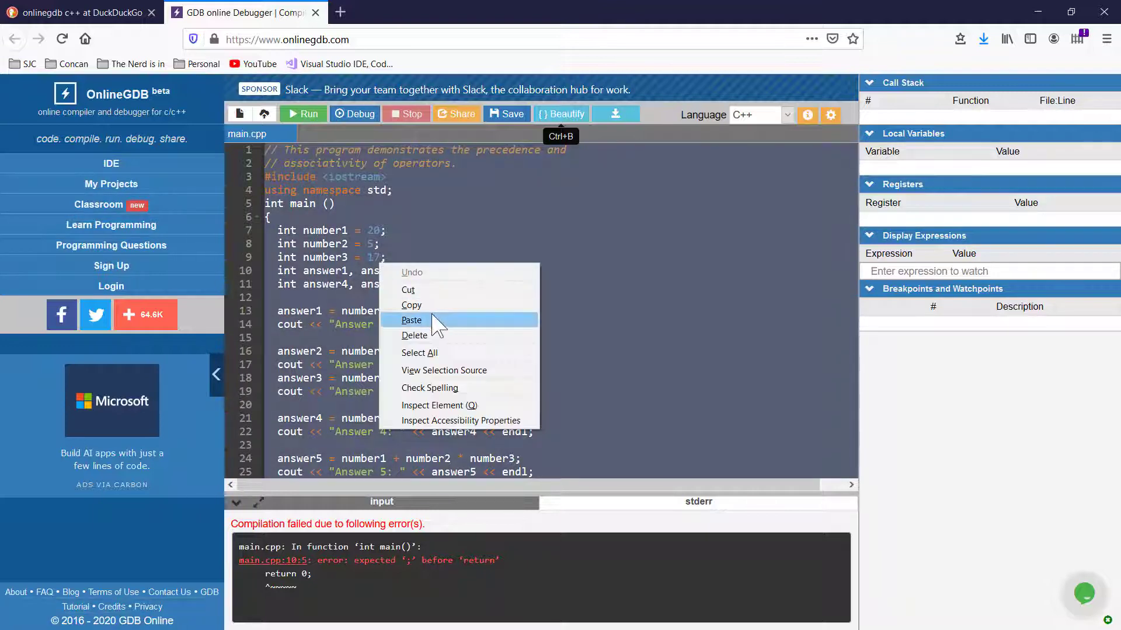
pyautogui.click(412, 320)
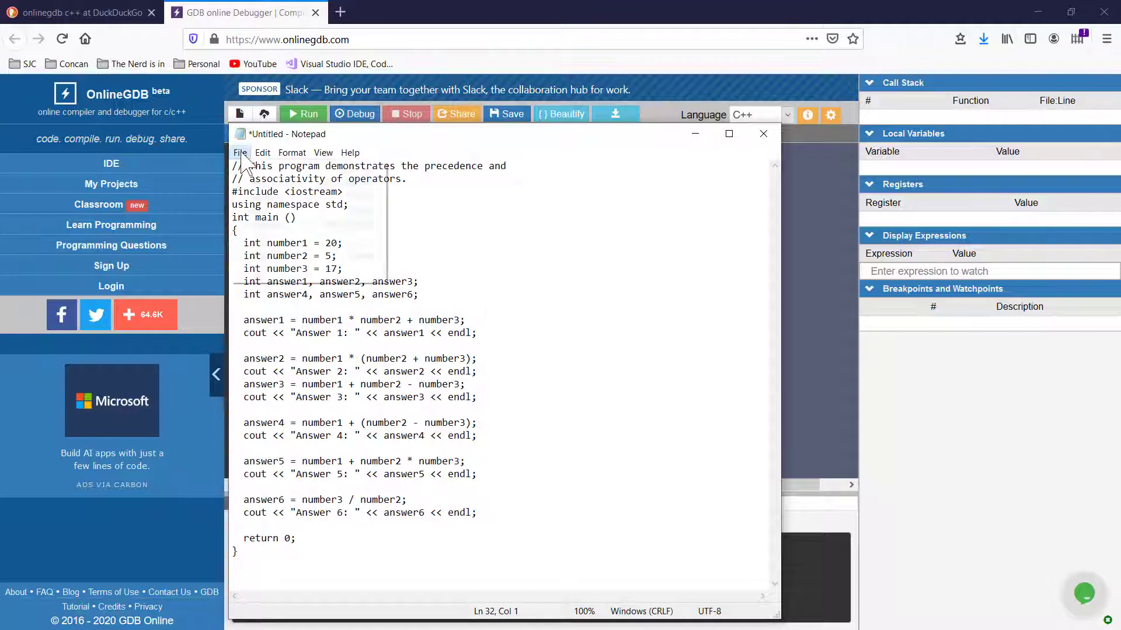
pyautogui.click(240, 152)
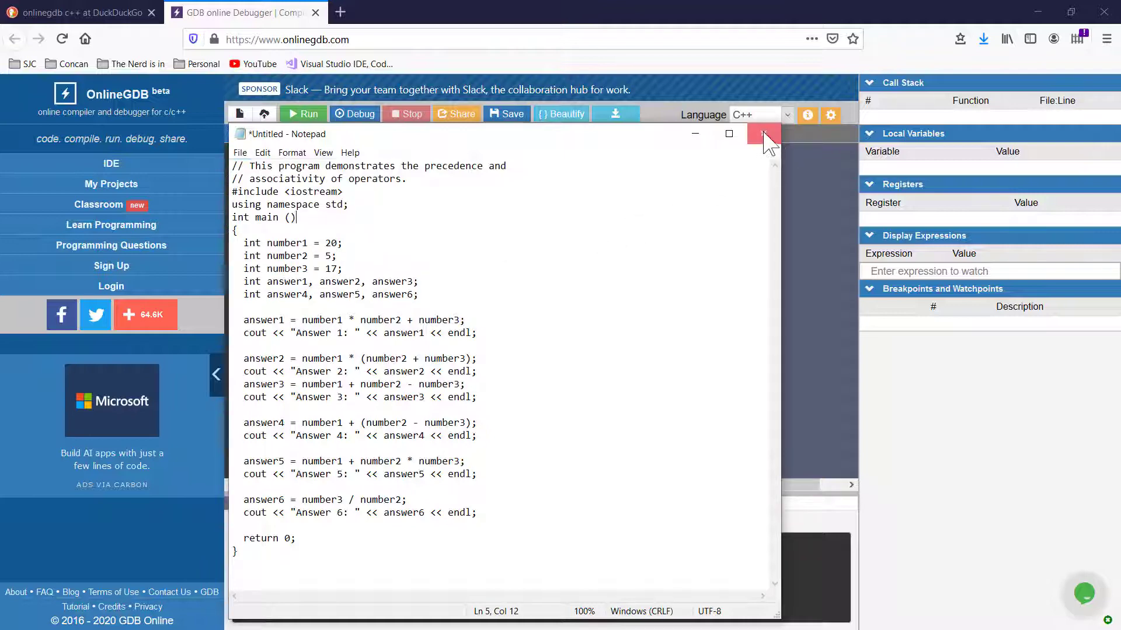
pyautogui.click(761, 133)
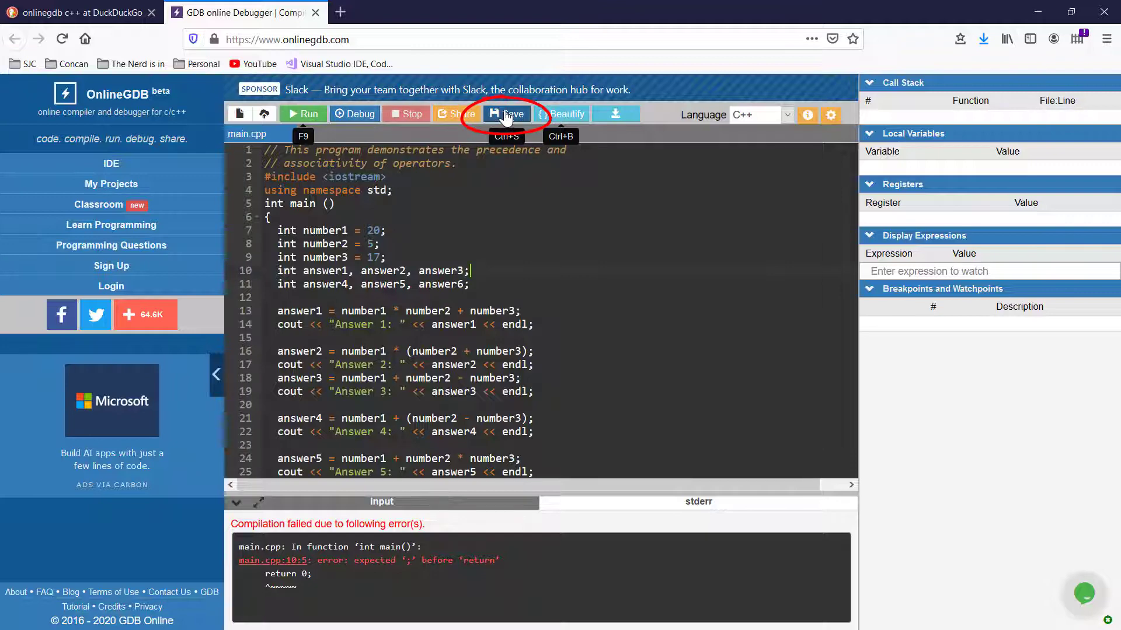
pyautogui.click(507, 114)
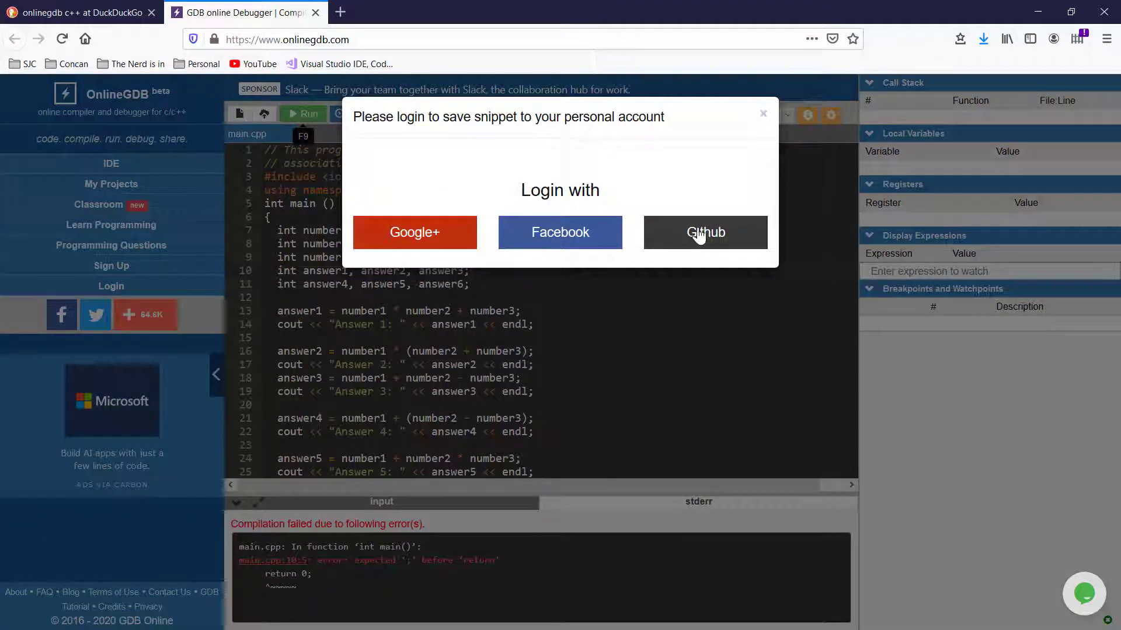
pyautogui.moveTo(764, 114)
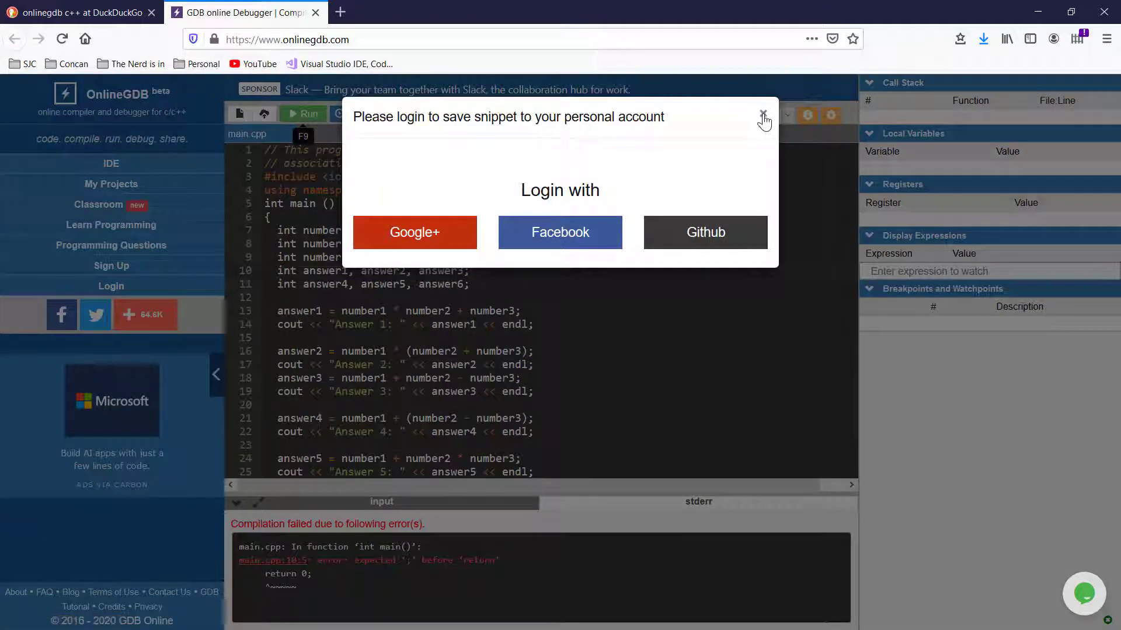
pyautogui.click(762, 112)
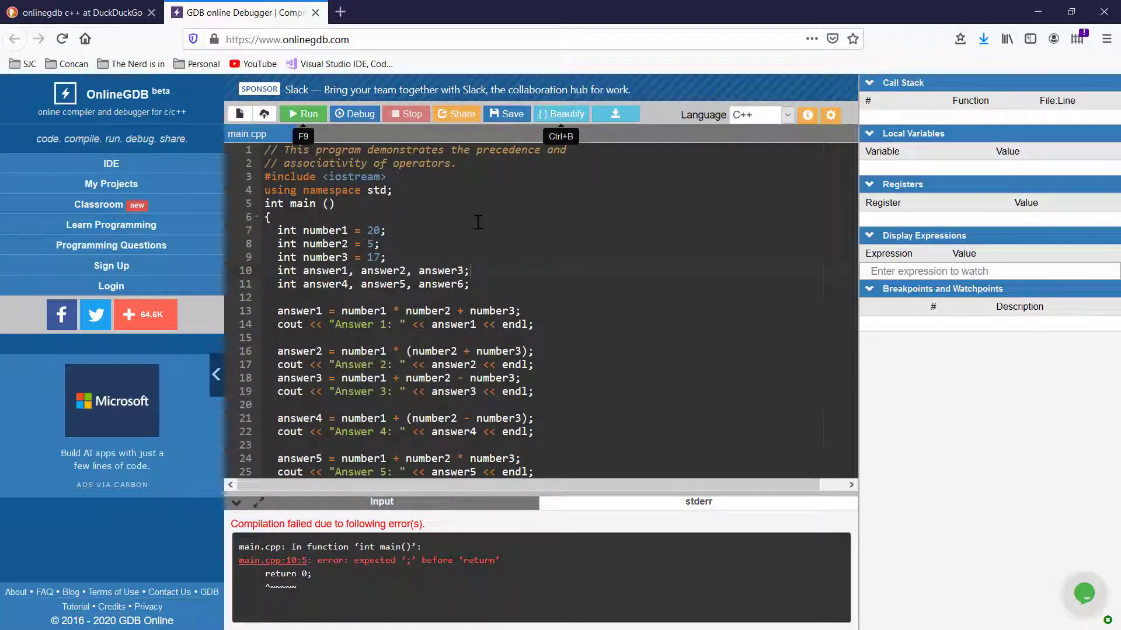
pyautogui.moveTo(484, 224)
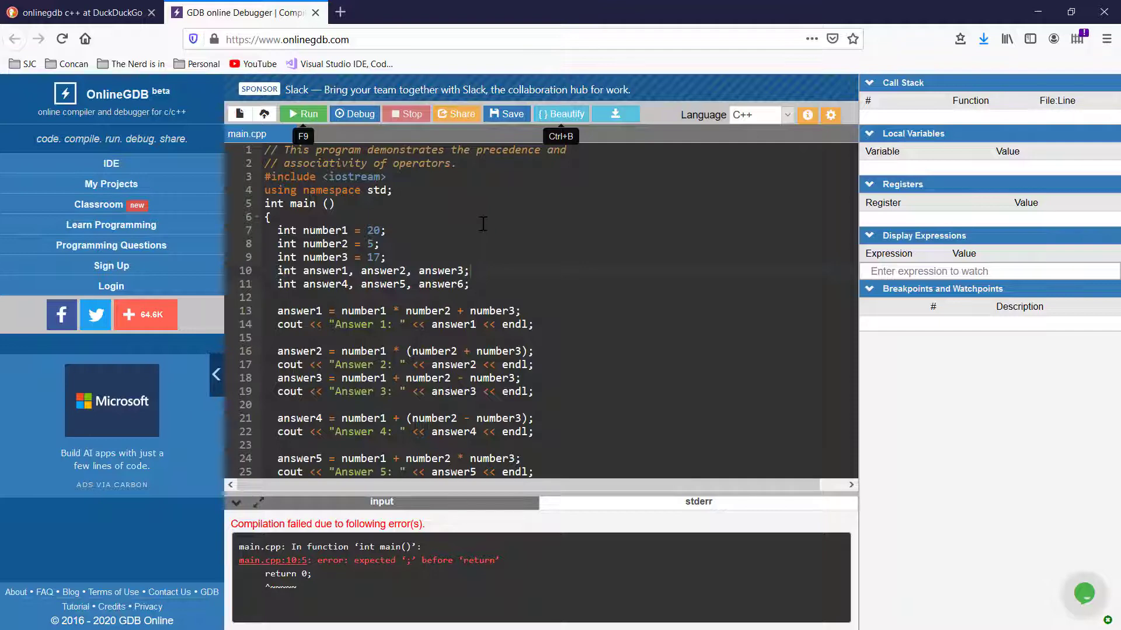
pyautogui.moveTo(485, 231)
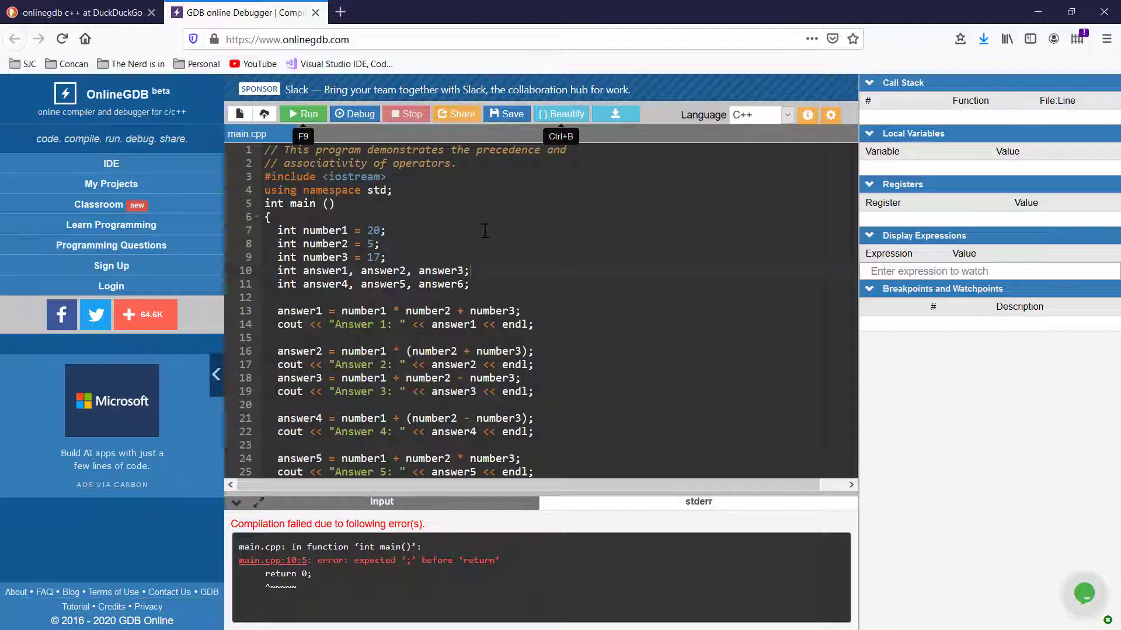